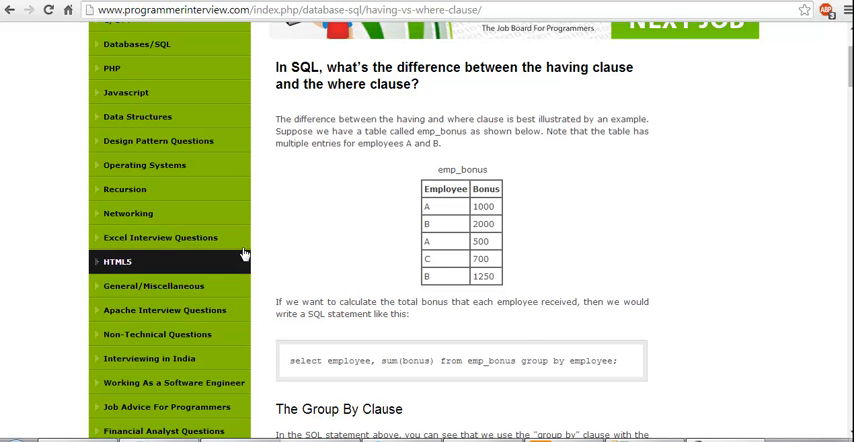
mouse_move(431, 159)
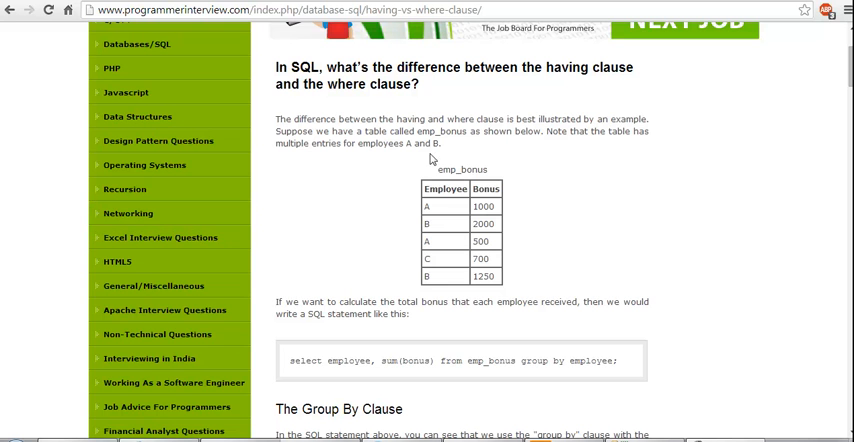
mouse_move(430, 158)
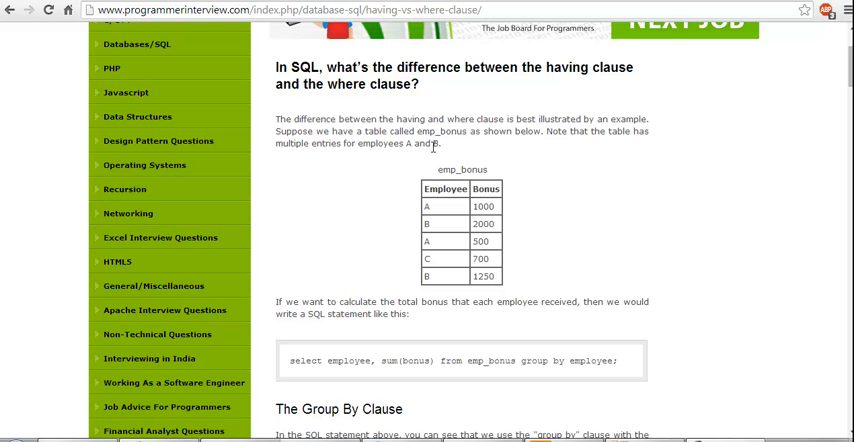
Scroll past the title to the emp_bonus table and the GROUP BY employee query.
scroll(down, 3)
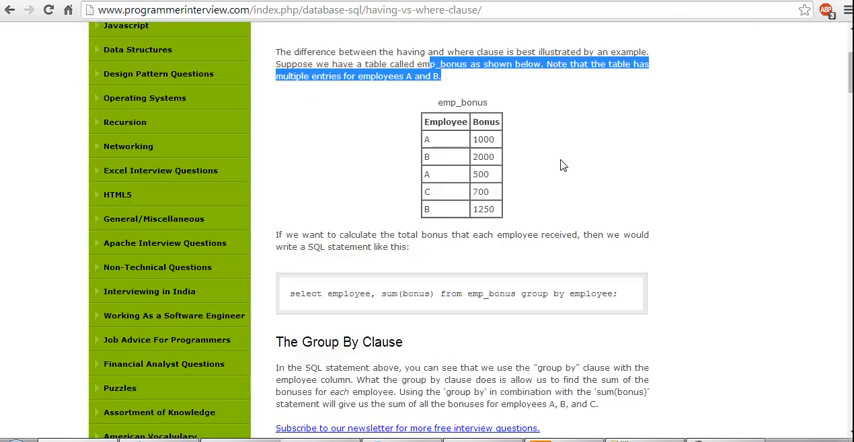
scroll(down, 3)
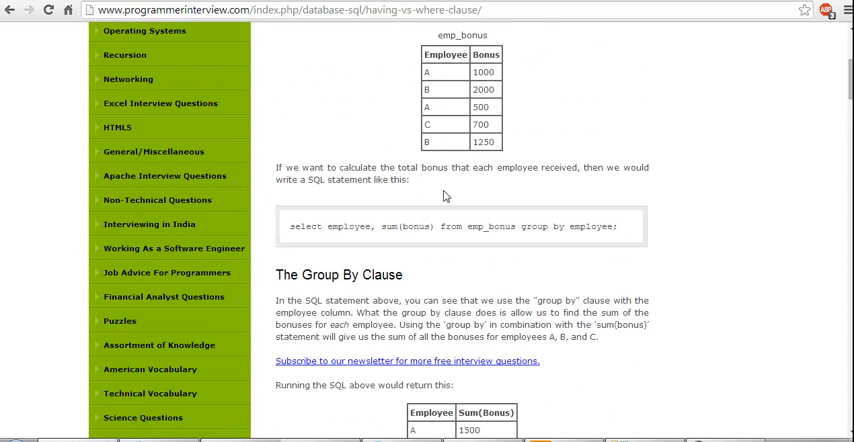
mouse_move(384, 215)
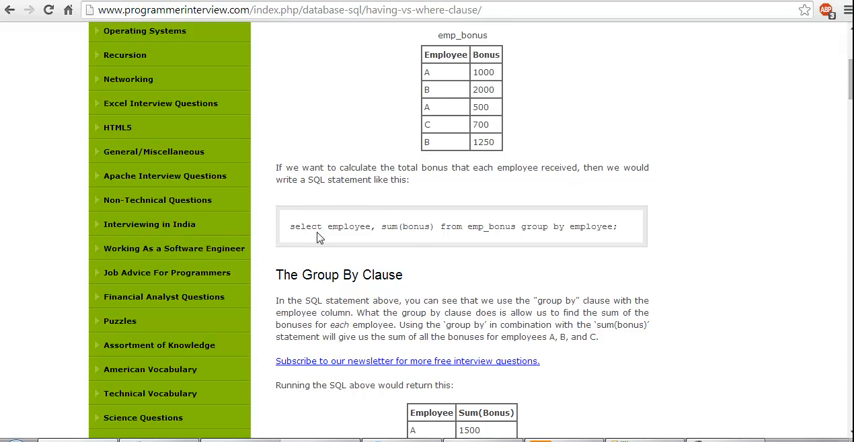
mouse_move(460, 225)
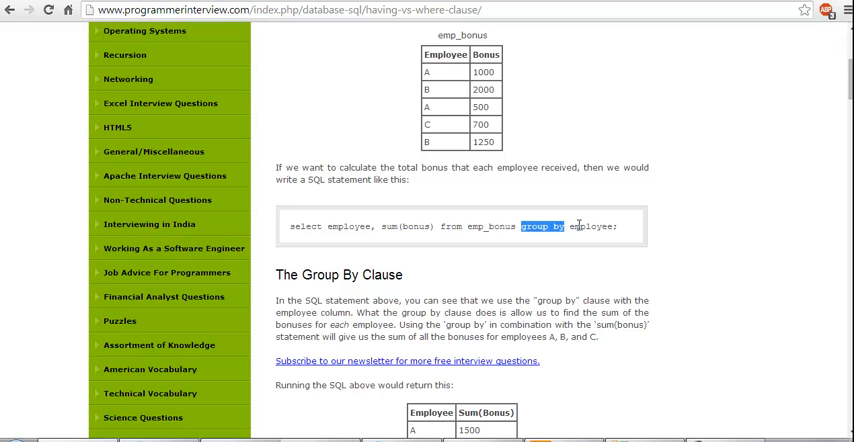
Scroll down to the Sum(Bonus) results table and the start of the BAD SQL block.
scroll(down, 3)
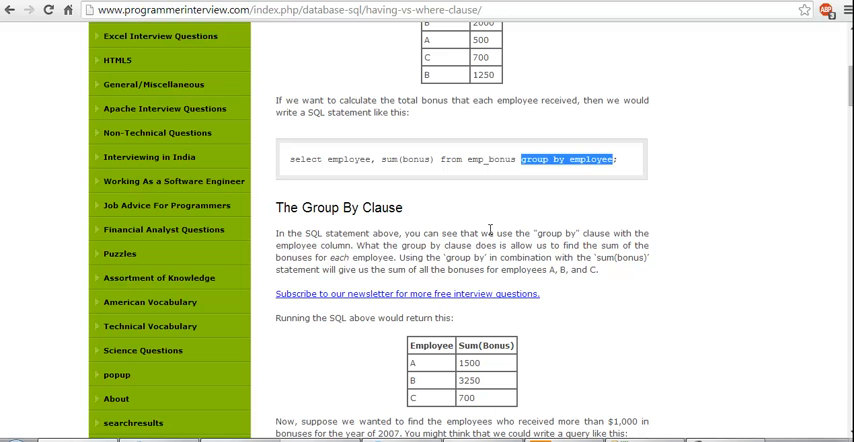
mouse_move(396, 259)
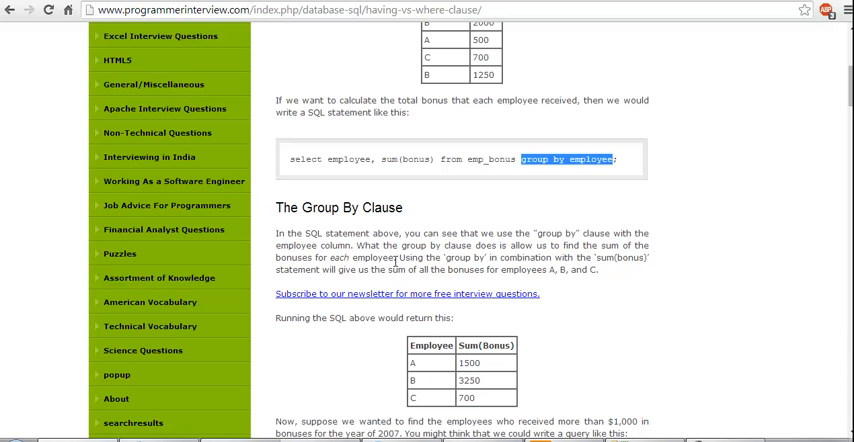
mouse_move(524, 257)
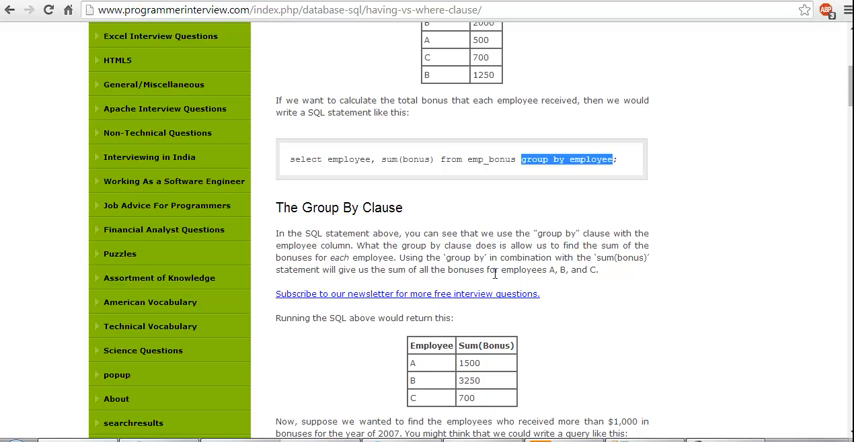
scroll(down, 3)
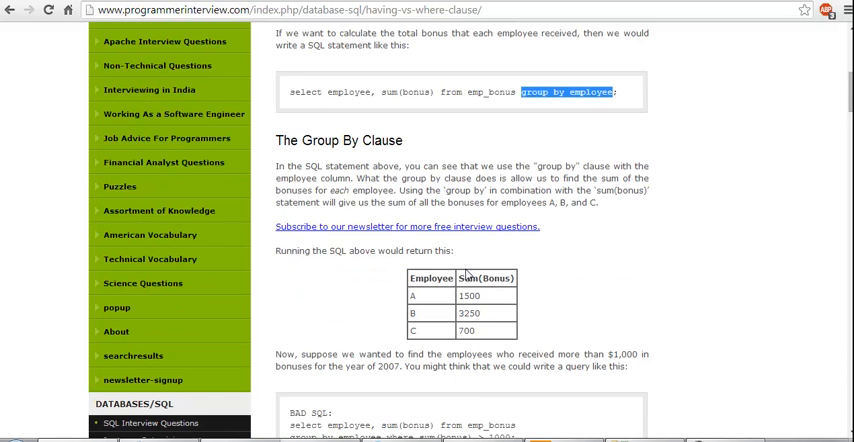
scroll(down, 3)
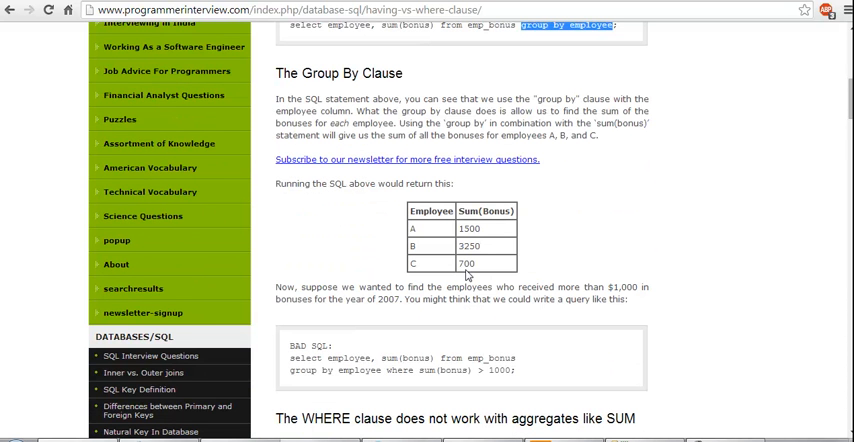
Scroll down to the explanation of WHERE failing with aggregates and the GOOD SQL HAVING query.
scroll(down, 3)
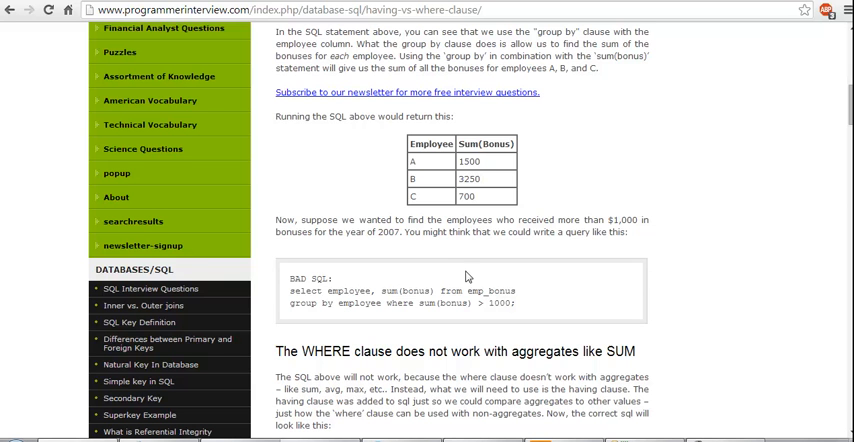
mouse_move(470, 279)
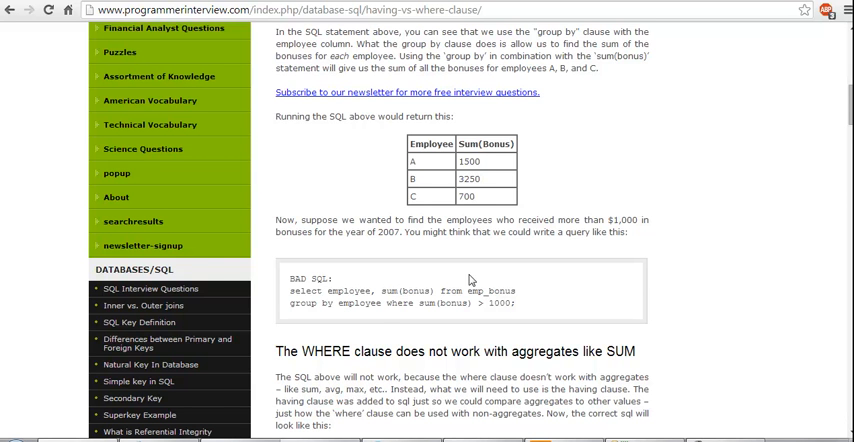
scroll(down, 3)
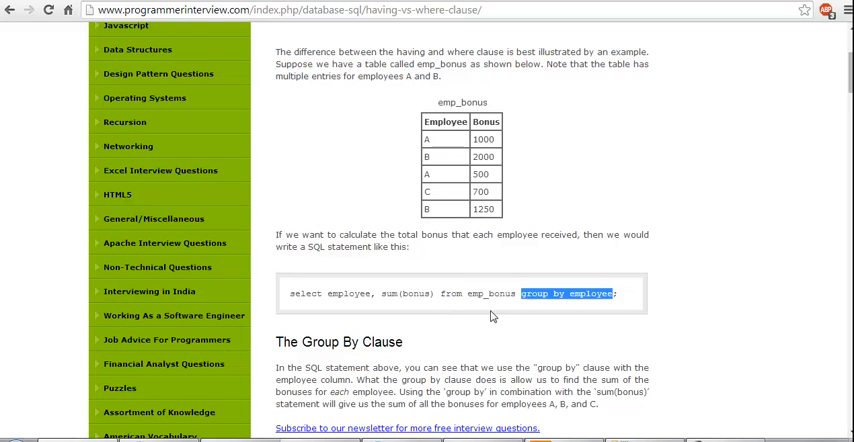
scroll(down, 3)
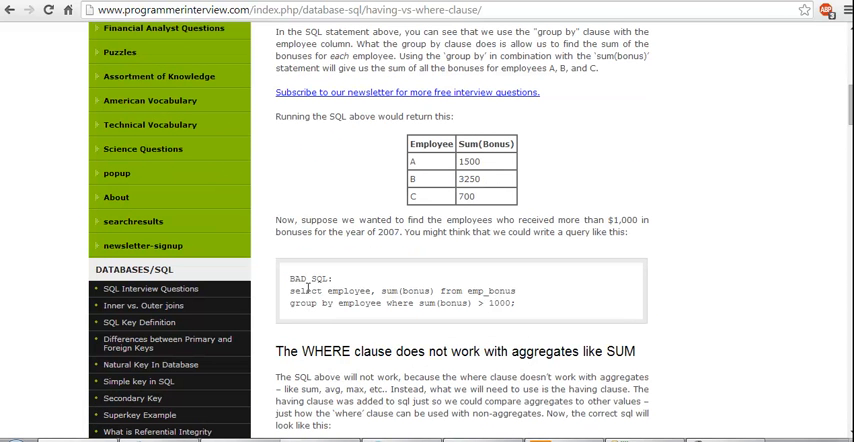
scroll(down, 3)
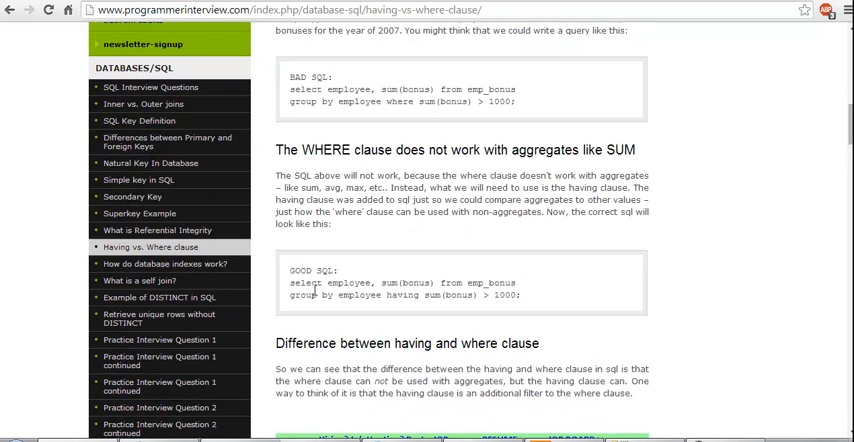
mouse_move(488, 287)
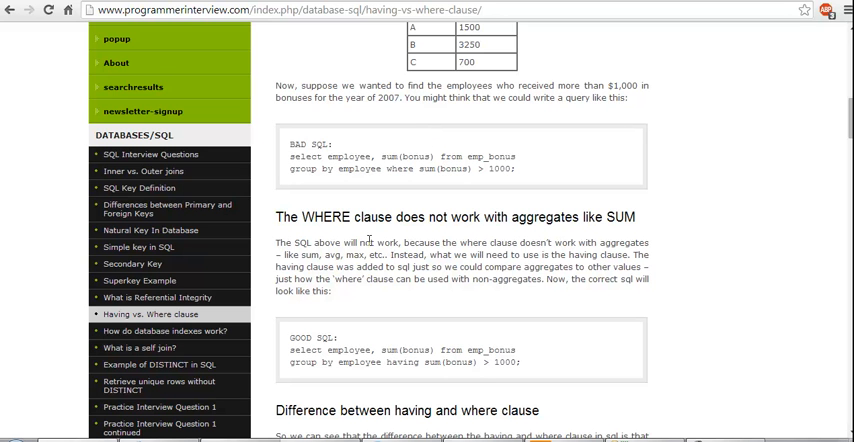
mouse_move(500, 221)
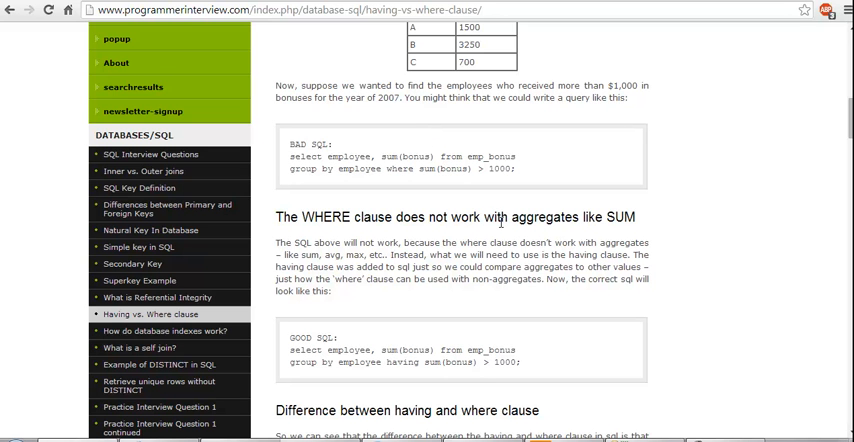
mouse_move(372, 291)
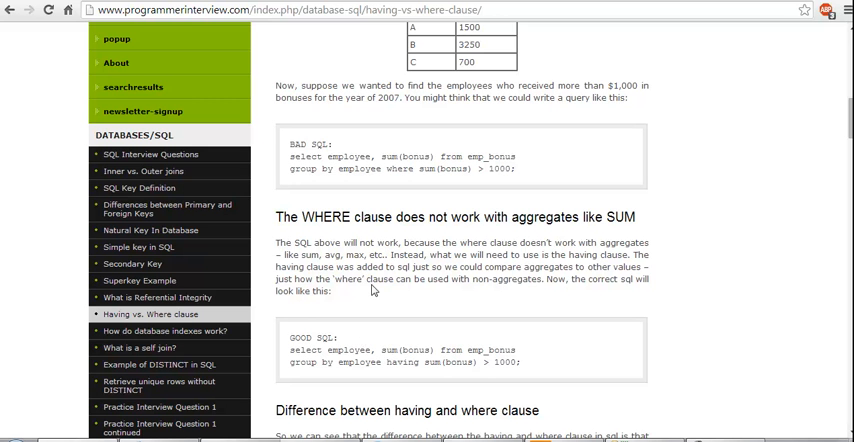
mouse_move(403, 277)
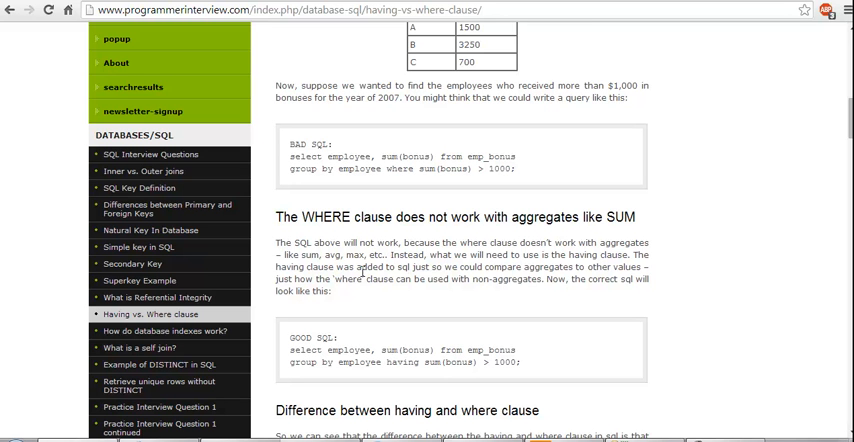
mouse_move(497, 280)
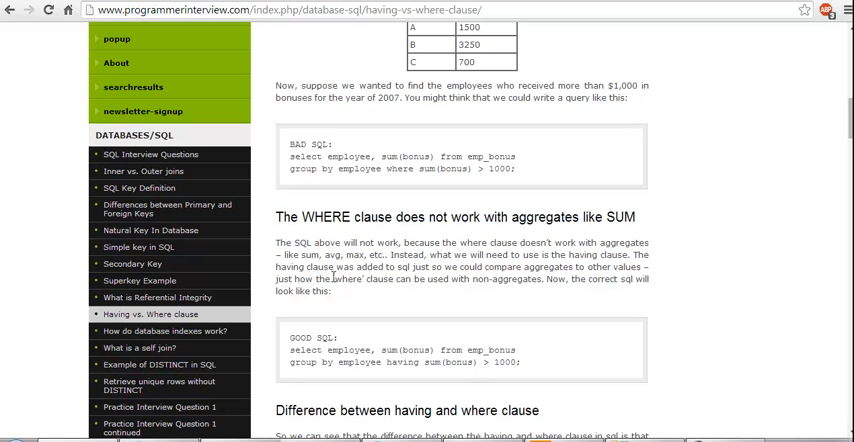
mouse_move(520, 307)
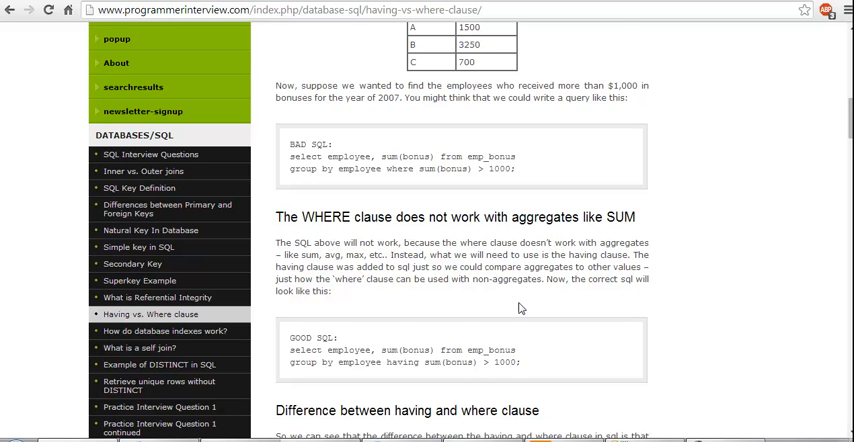
Select 'group by employee where sum(bonus) > 1000' in the BAD SQL block.
scroll(down, 3)
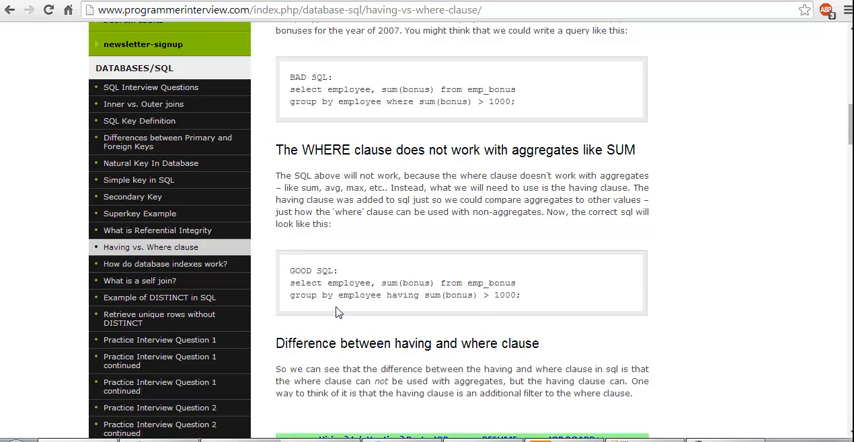
mouse_move(408, 309)
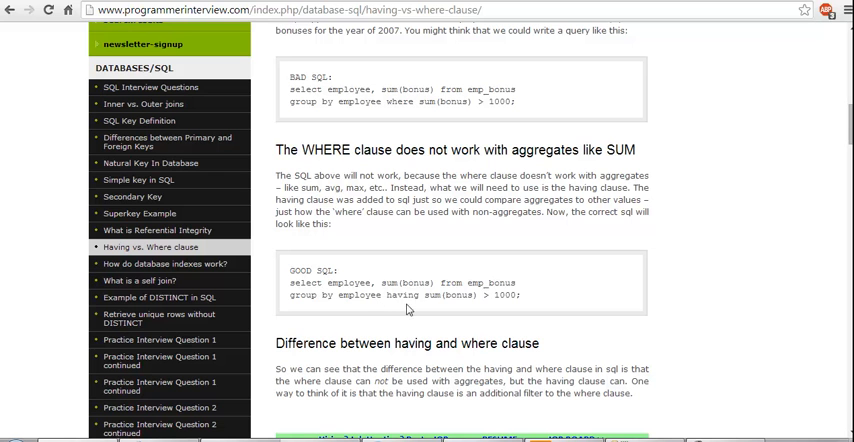
drag(400, 294, 525, 294)
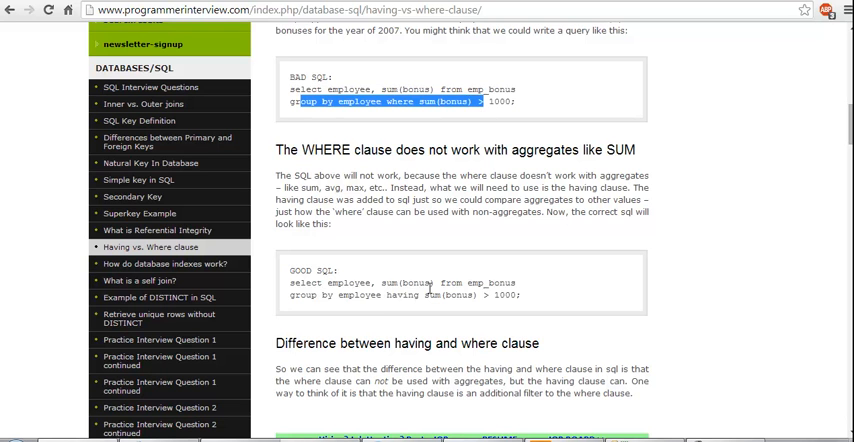
Back at the top, select 'difference between the having clause and the where clause' in the title.
scroll(down, 3)
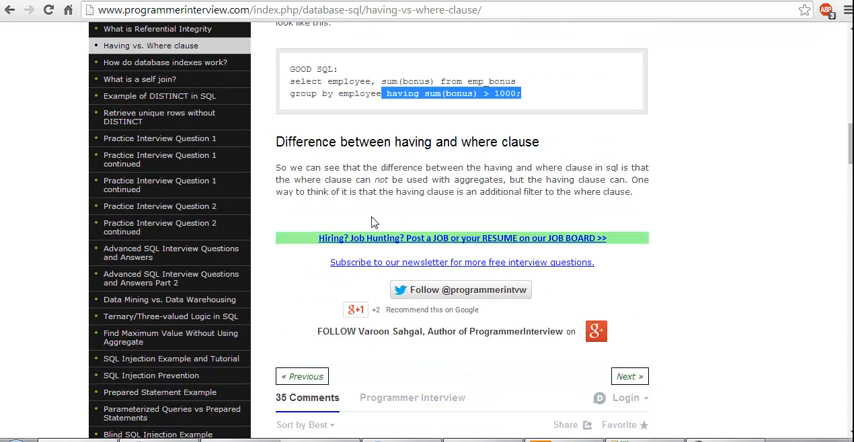
mouse_move(383, 168)
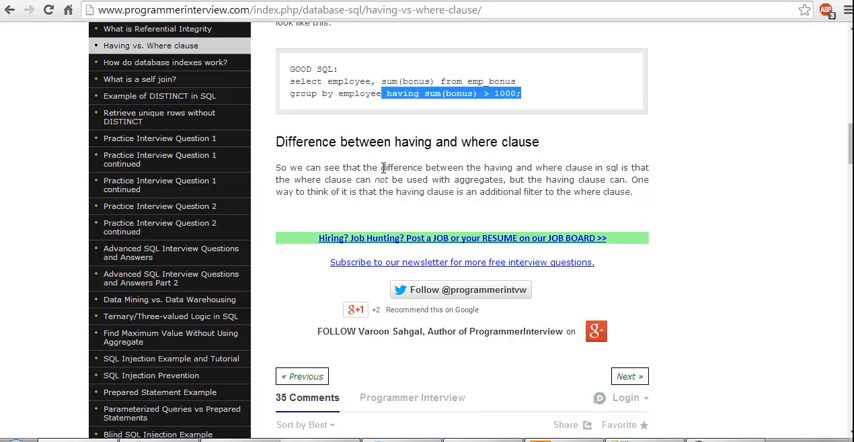
mouse_move(382, 166)
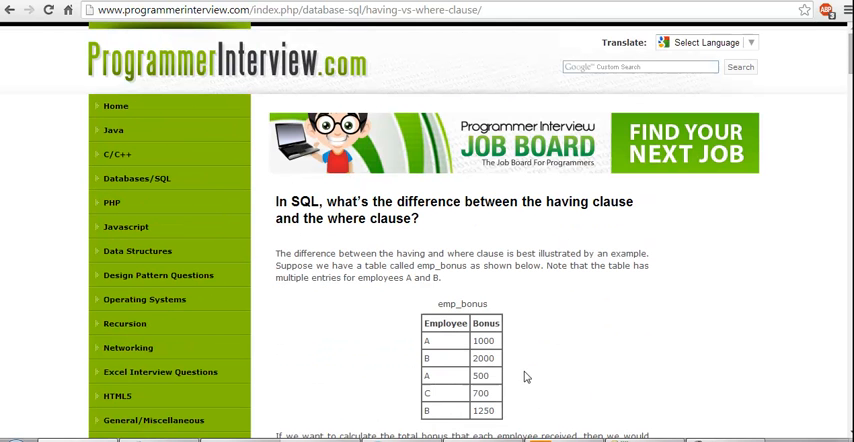
drag(396, 201, 422, 218)
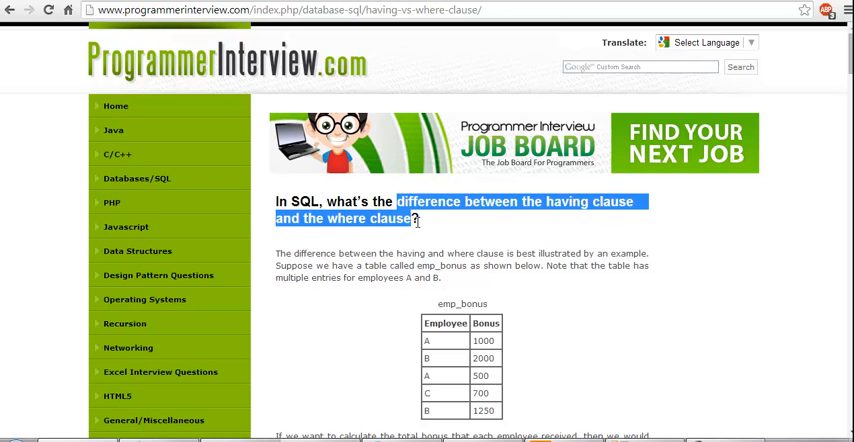
mouse_move(585, 295)
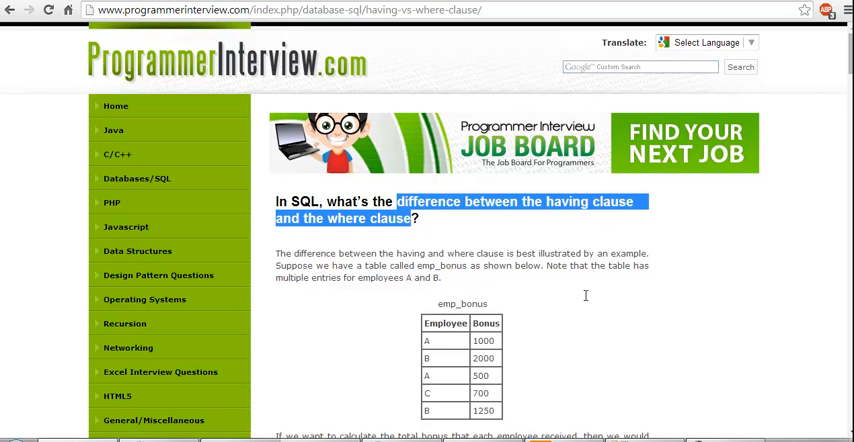